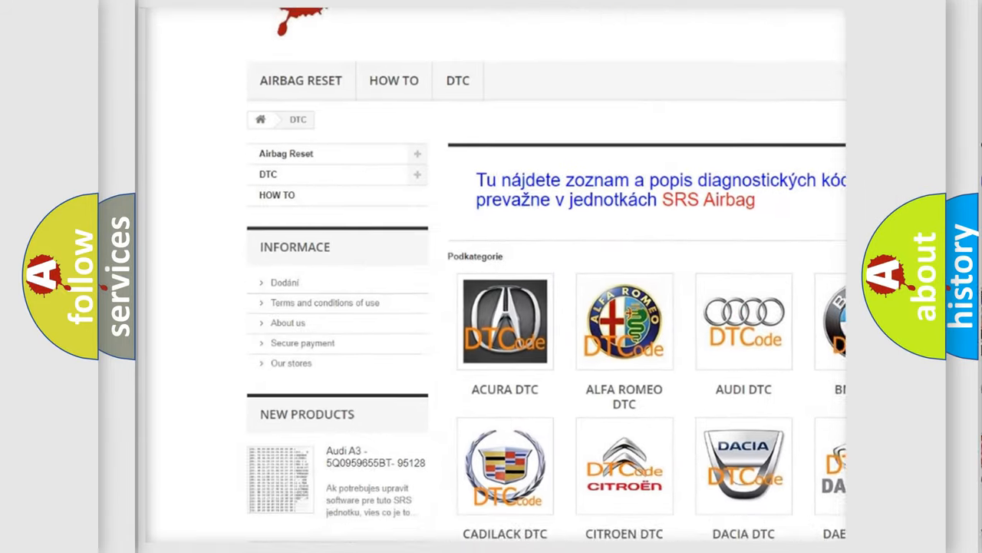
{"action": "scroll", "scroll_direction": "down", "scroll_amount": 3}
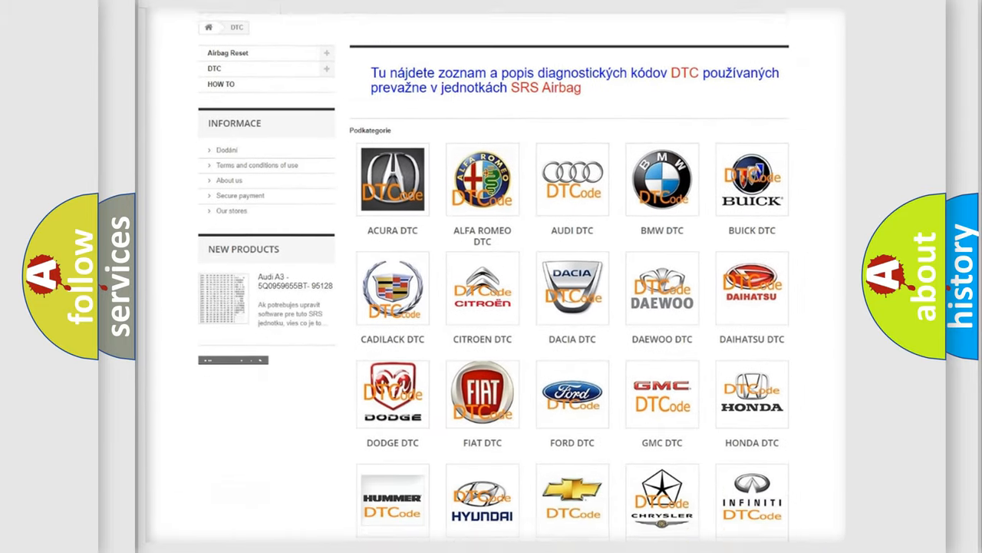
{"action": "scroll", "scroll_direction": "down", "scroll_amount": 3}
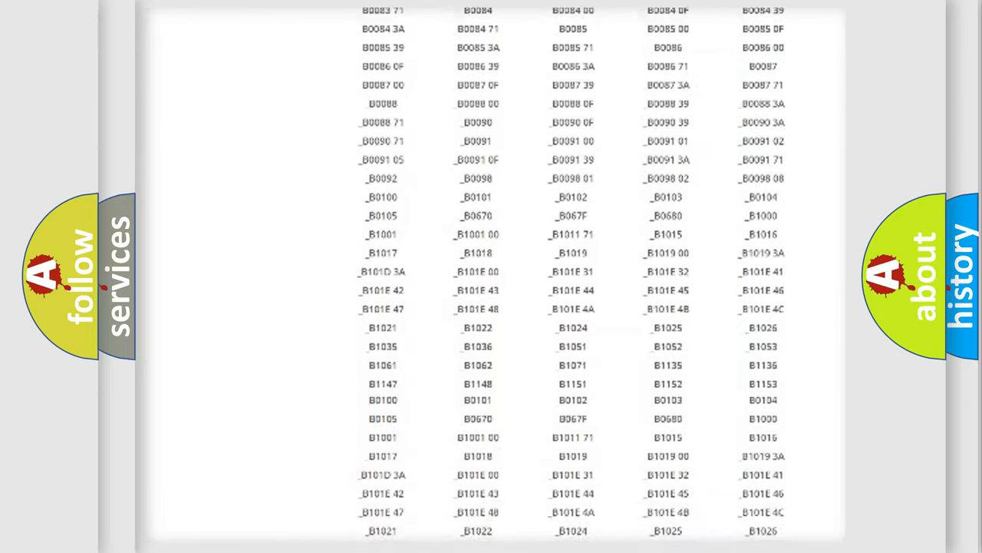
{"action": "scroll", "scroll_direction": "down", "scroll_amount": 3}
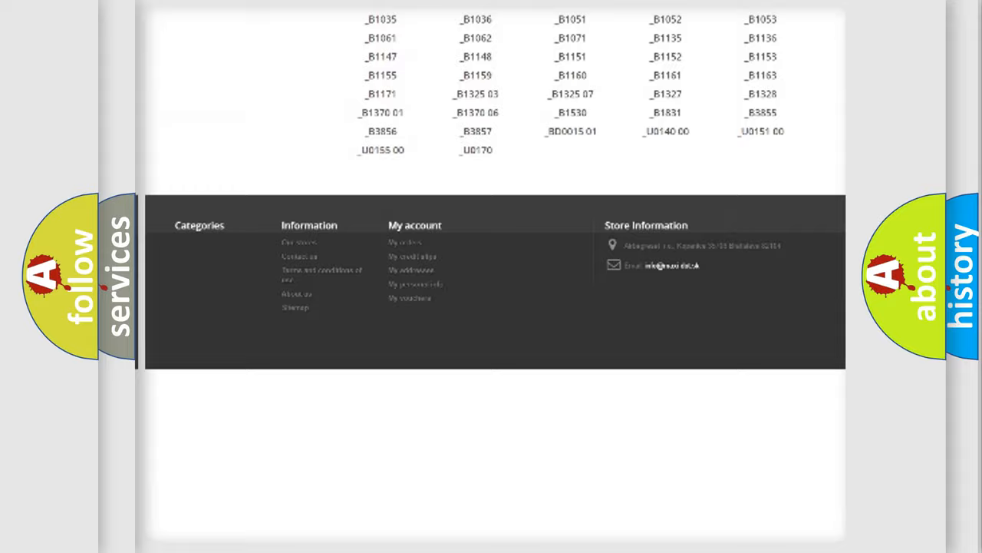
{"action": "scroll", "scroll_direction": "up", "scroll_amount": 3}
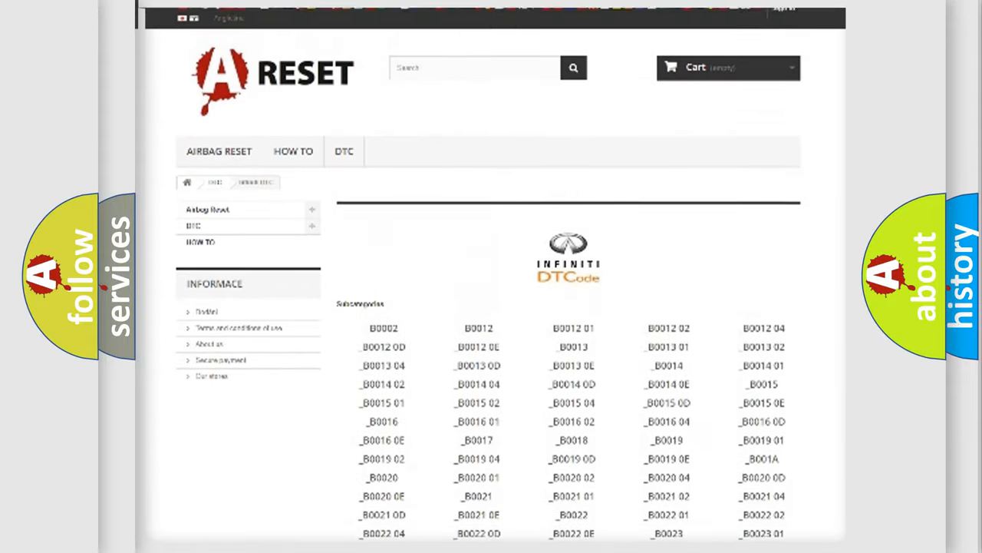
{"action": "scroll", "scroll_direction": "up", "scroll_amount": 3}
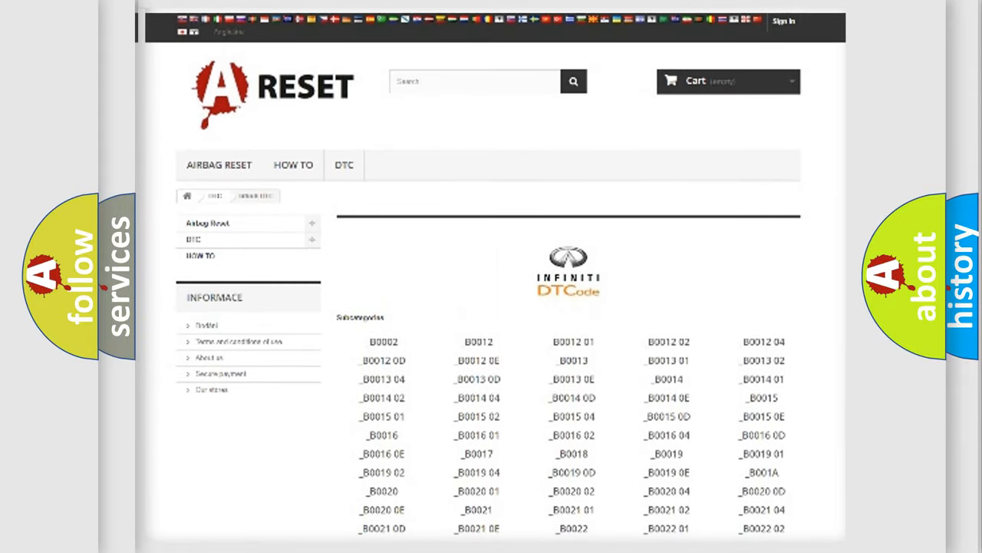